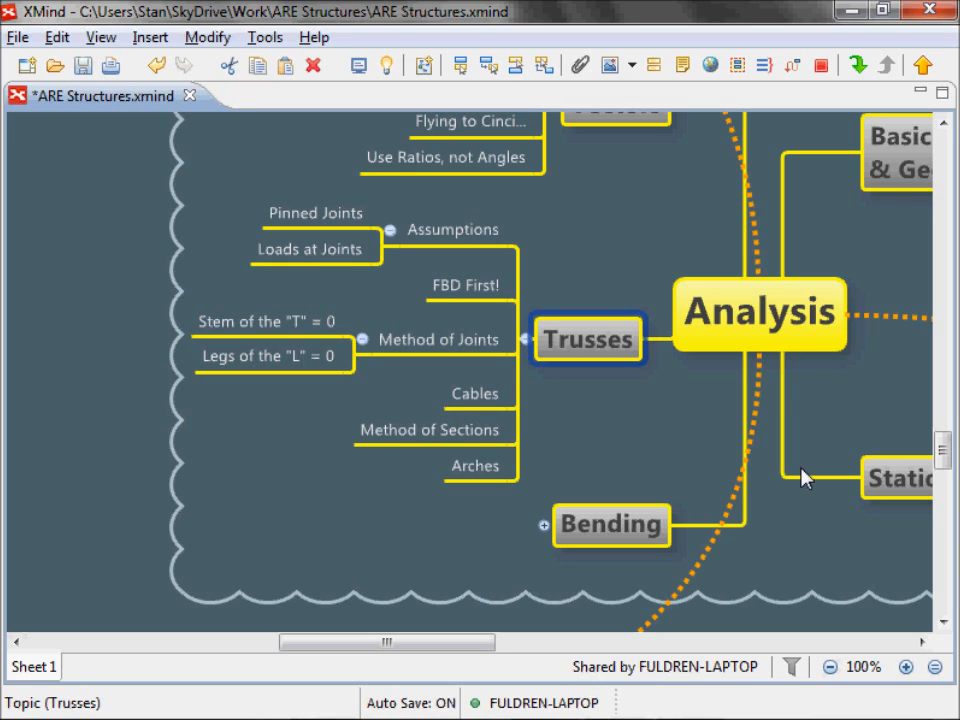
mouse_move(780, 468)
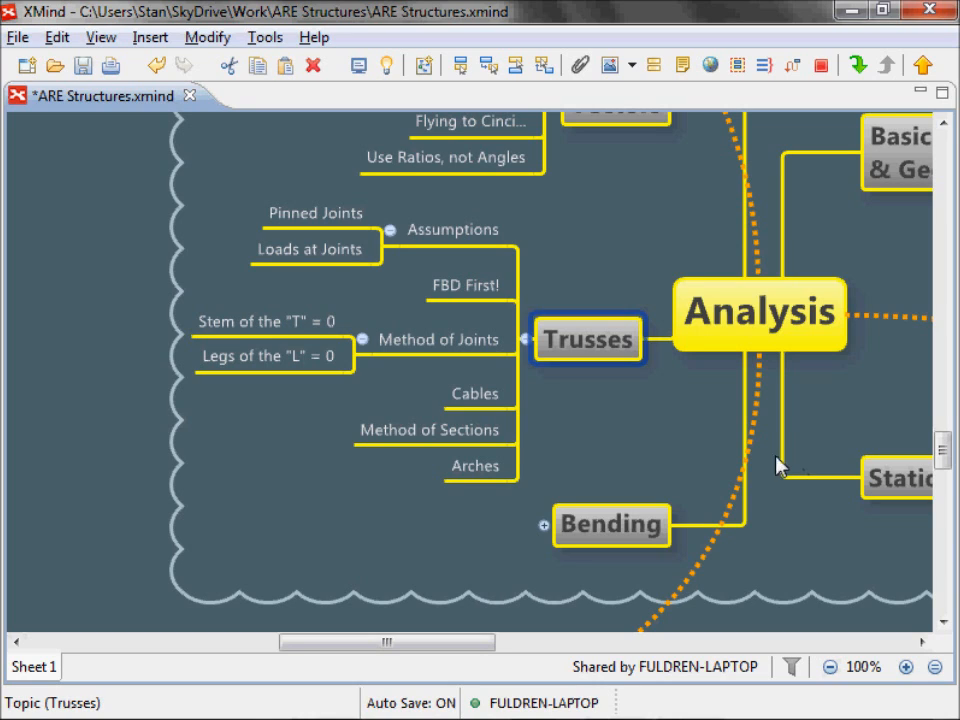
mouse_move(696, 428)
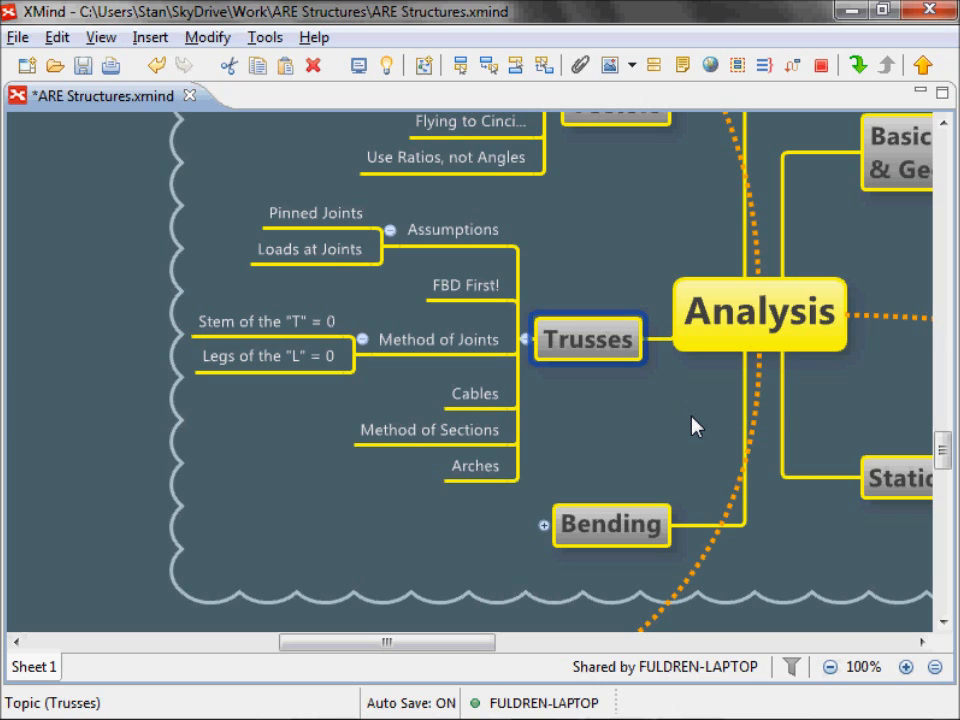
Step: Start a fresh grid canvas and draw the trapezoid outline of the truss
click(464, 284)
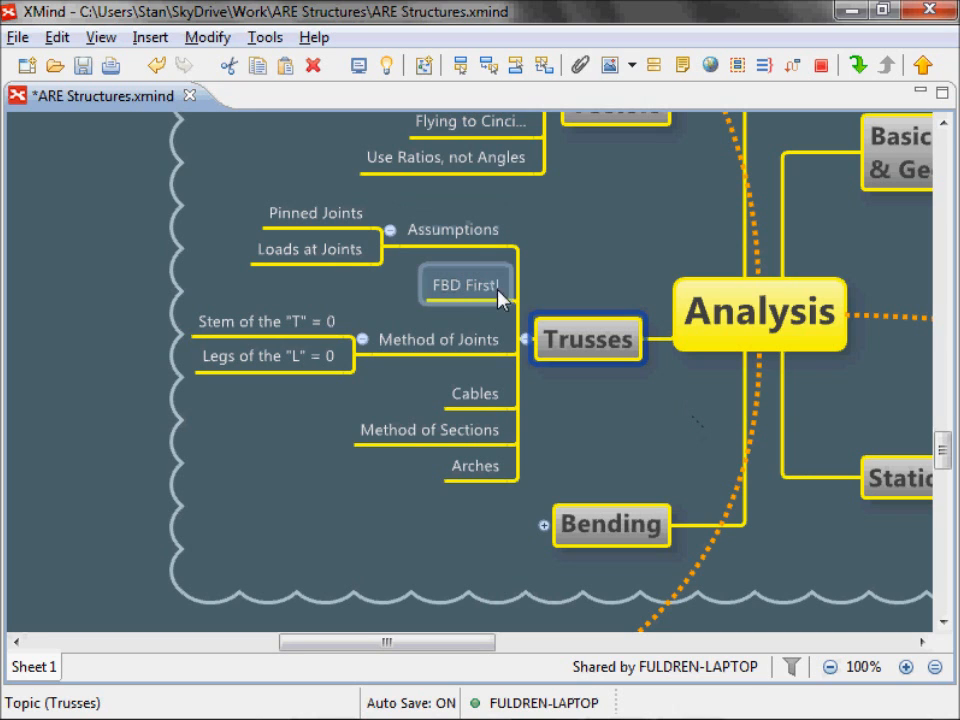
click(464, 284)
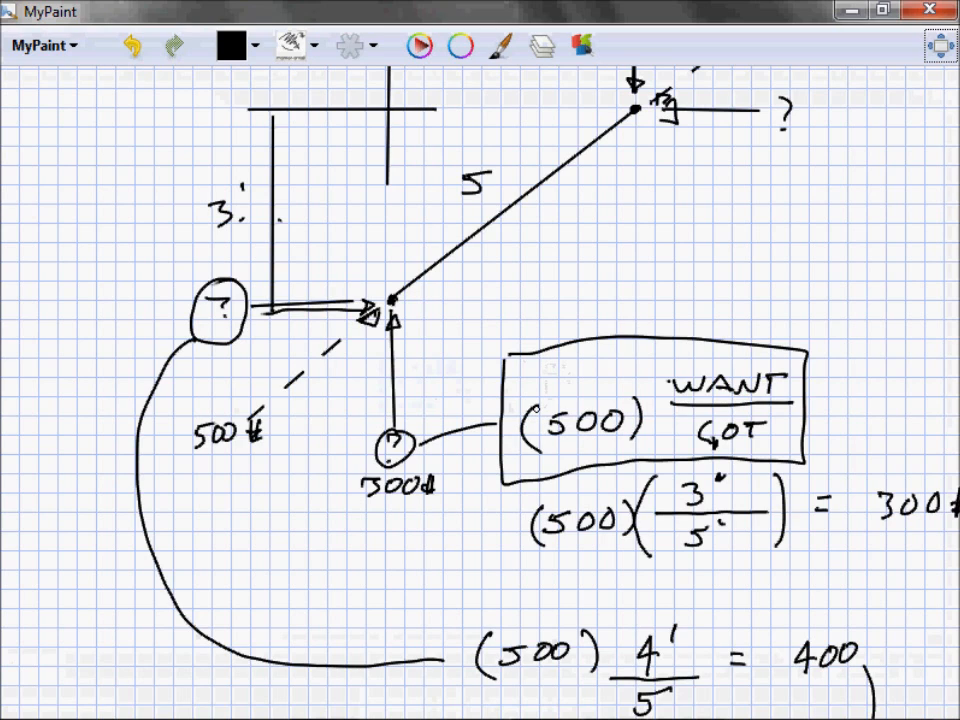
scroll(down, 3)
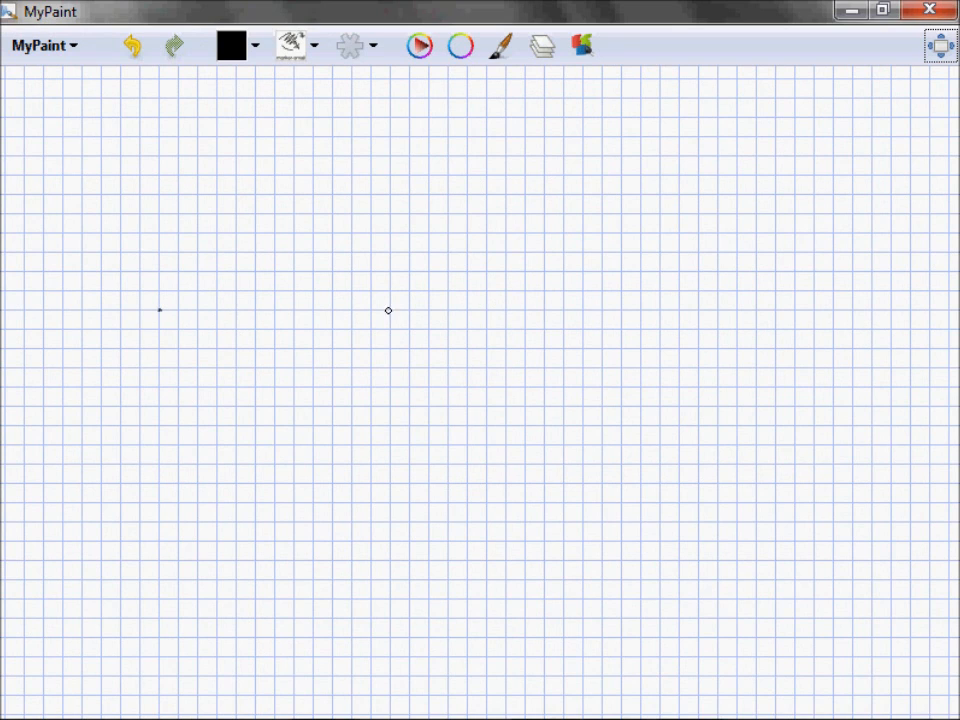
drag(160, 312, 672, 316)
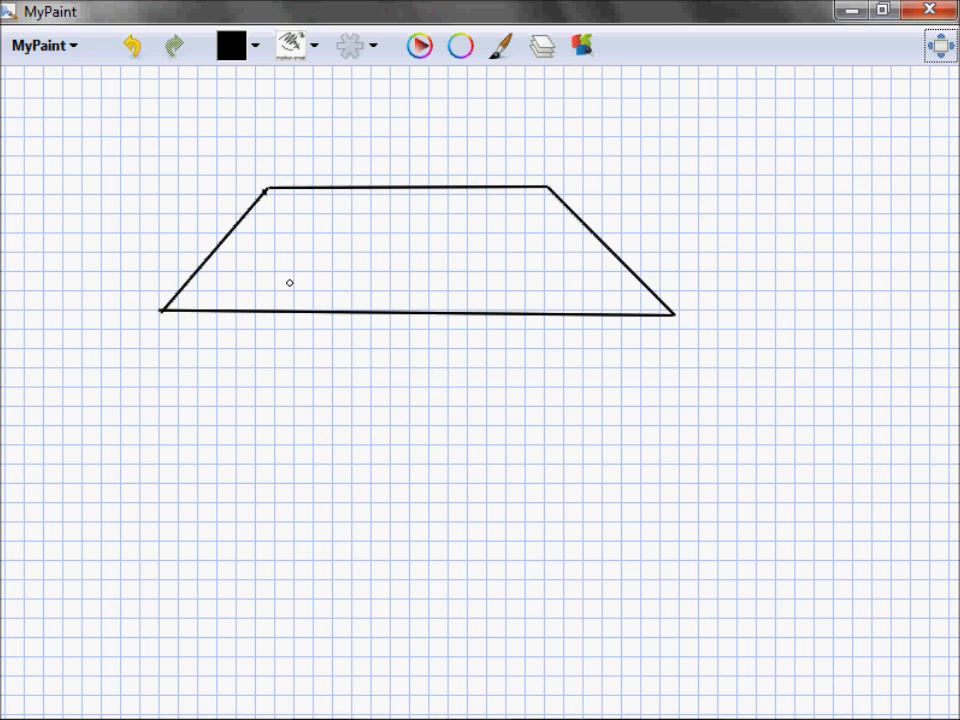
Step: Add the vertical and diagonal members and a downward load arrow at the lower-right joint
drag(264, 188, 264, 310)
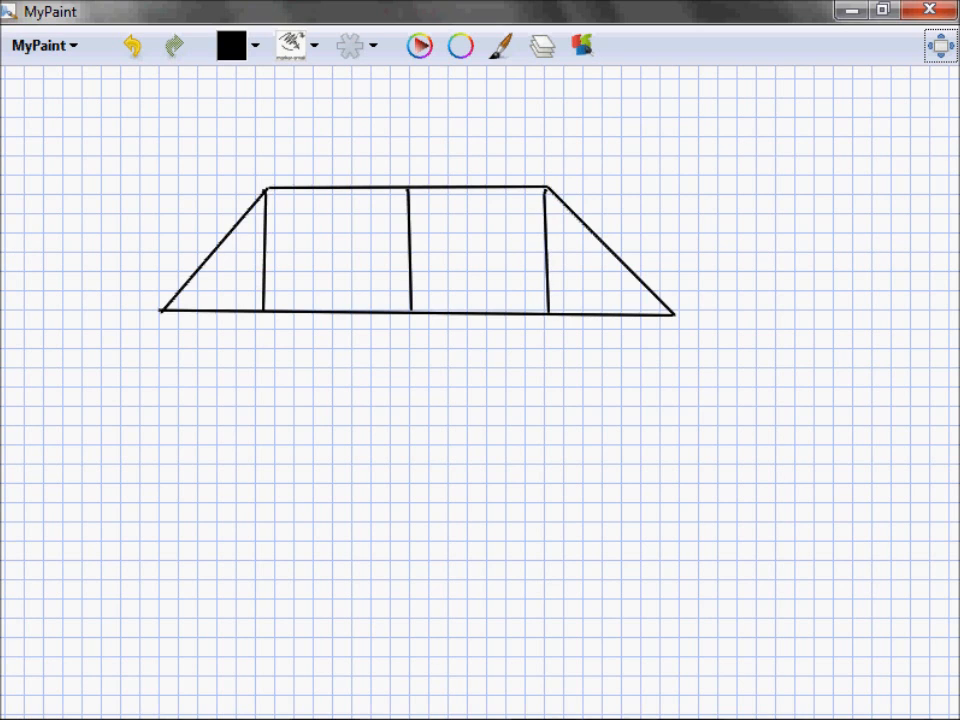
drag(400, 188, 548, 312)
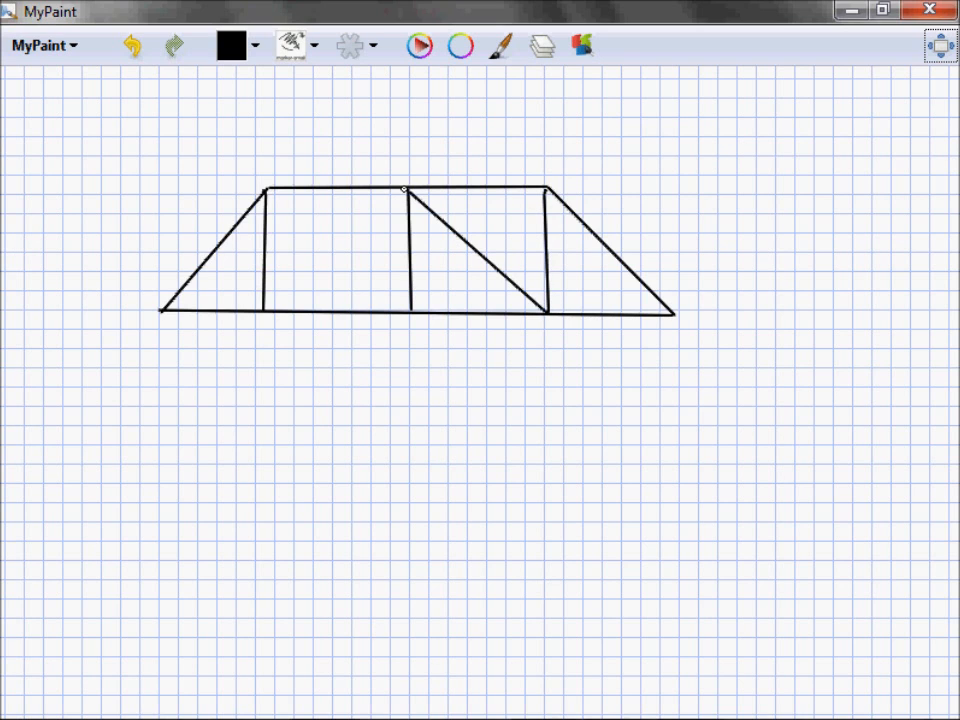
drag(260, 300, 404, 184)
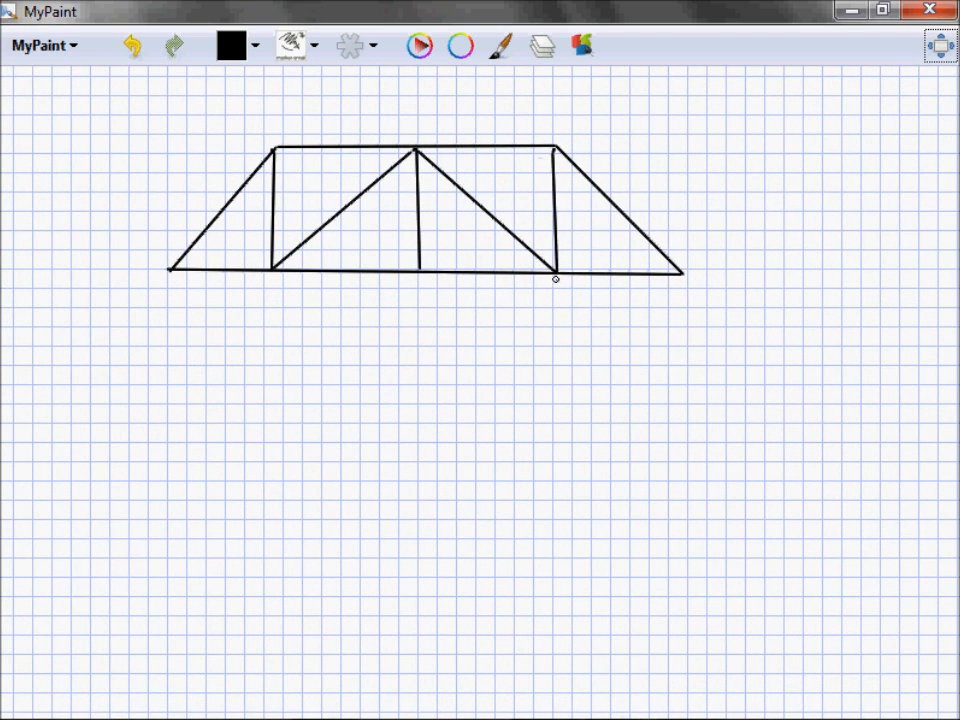
drag(556, 278, 556, 370)
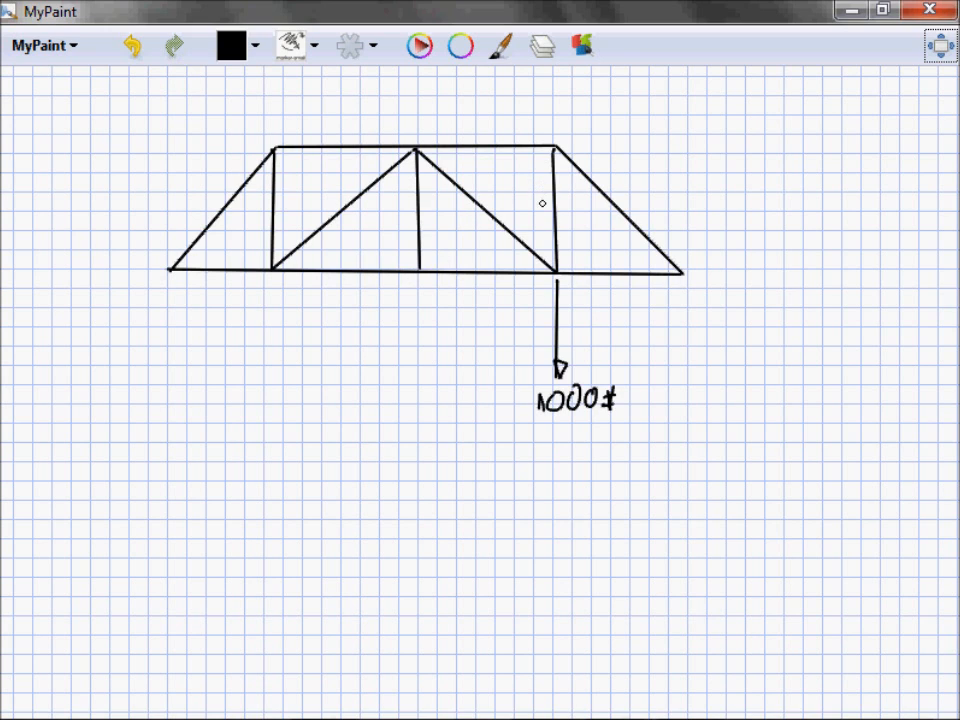
mouse_move(252, 152)
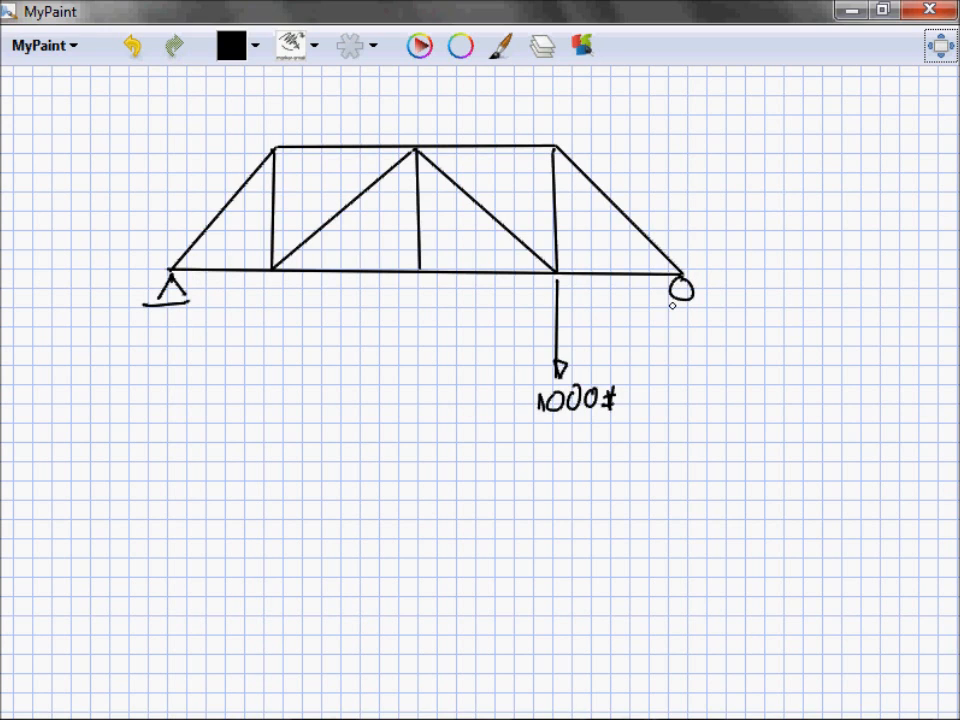
Step: Draw the right roller support with reaction arrow marked '?', and an upward reaction at the left end
drag(656, 308, 710, 304)
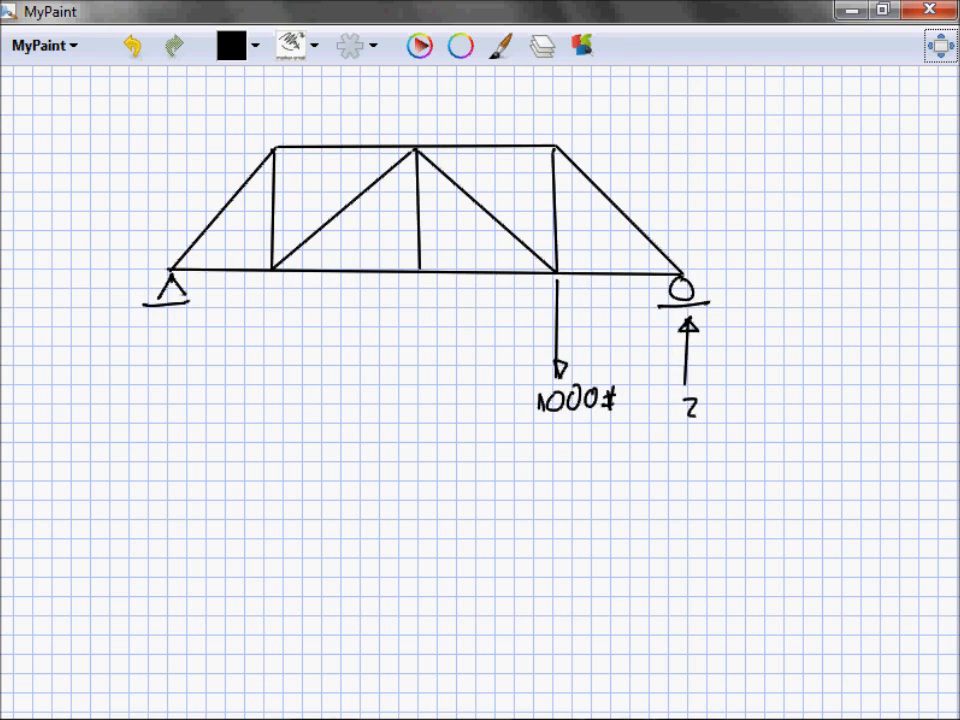
drag(690, 400, 692, 436)
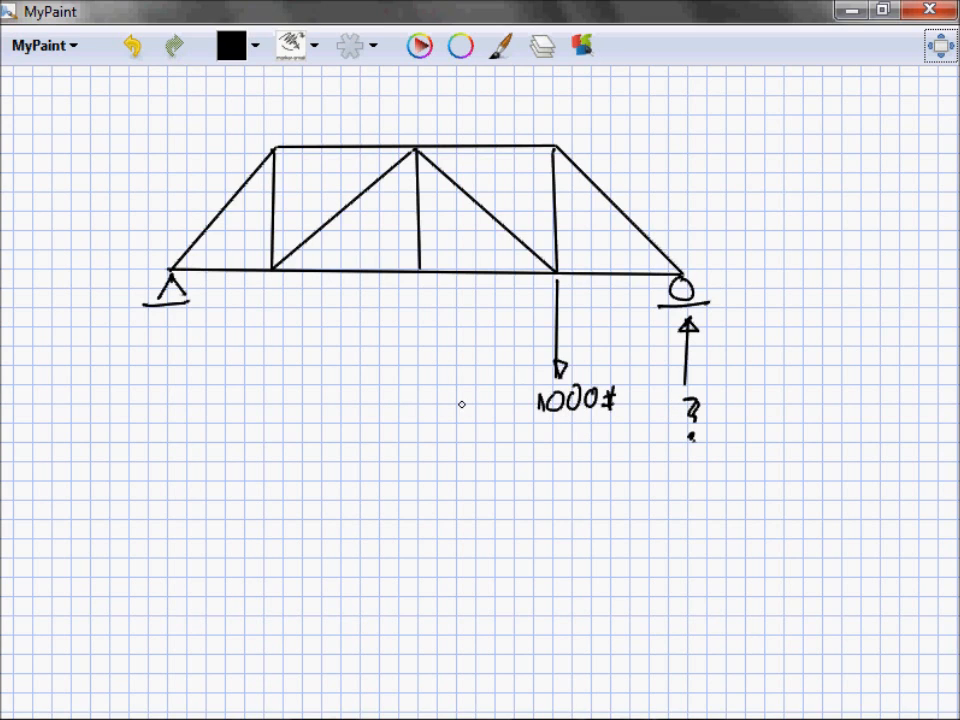
mouse_move(176, 340)
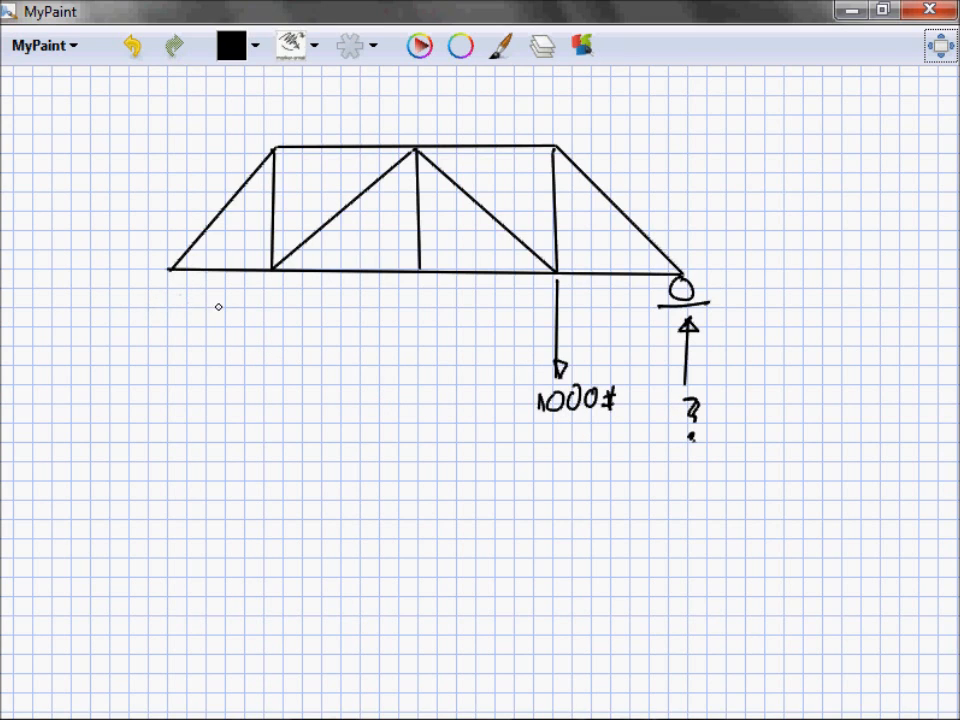
drag(172, 272, 172, 358)
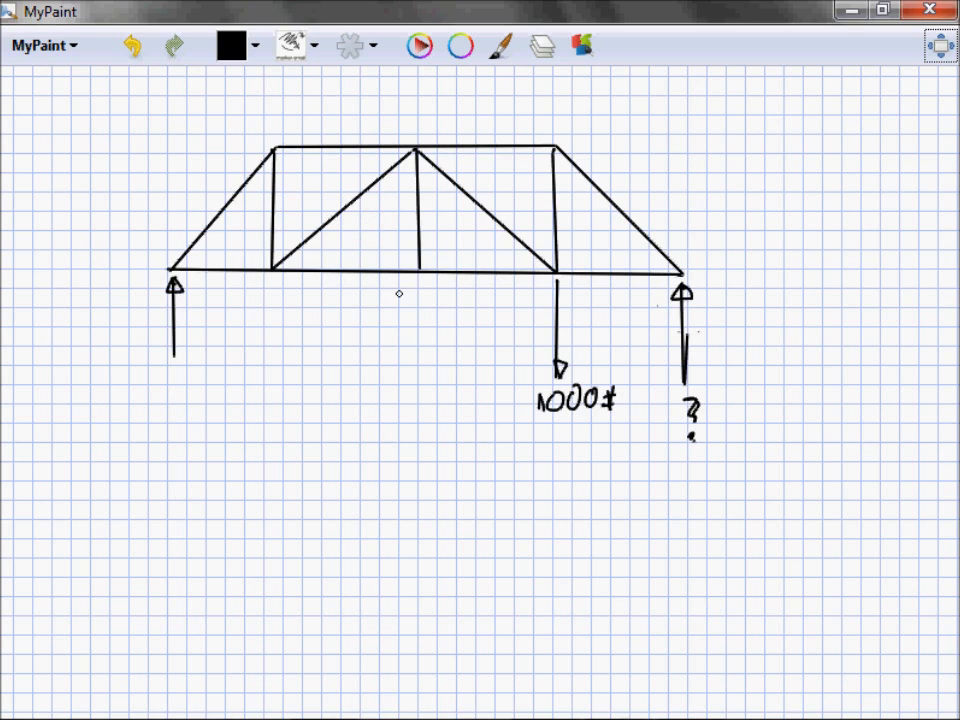
mouse_move(280, 212)
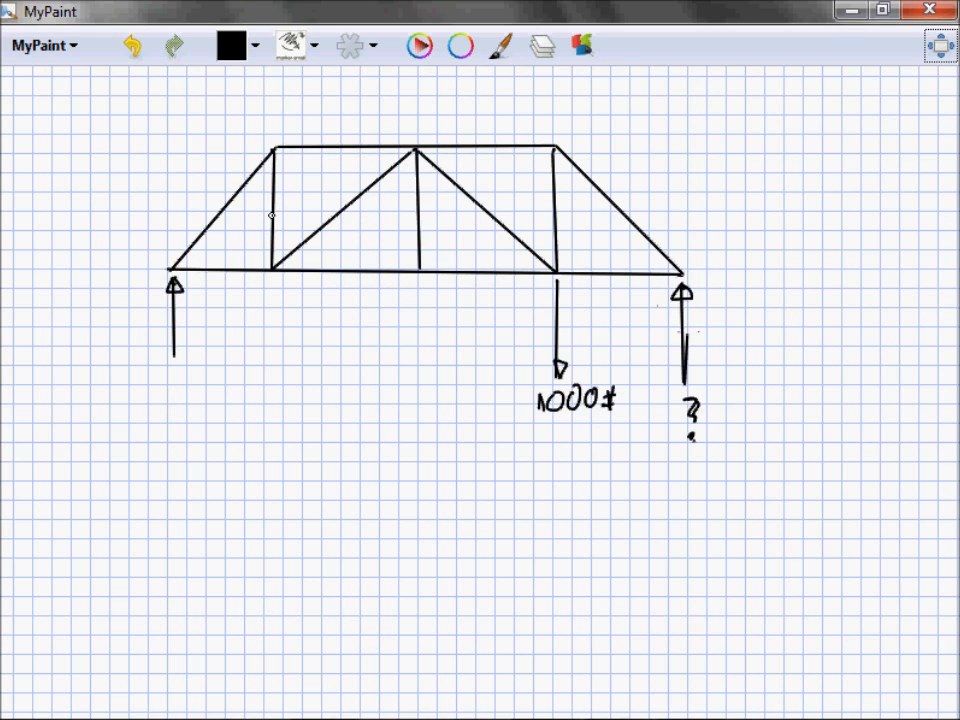
mouse_move(450, 214)
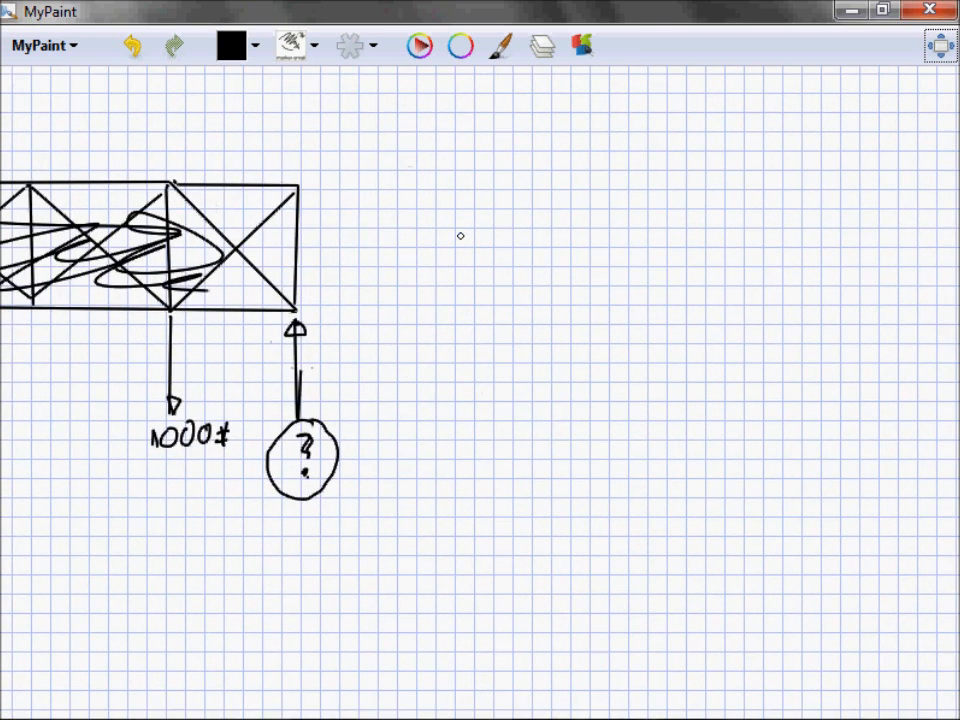
mouse_move(556, 322)
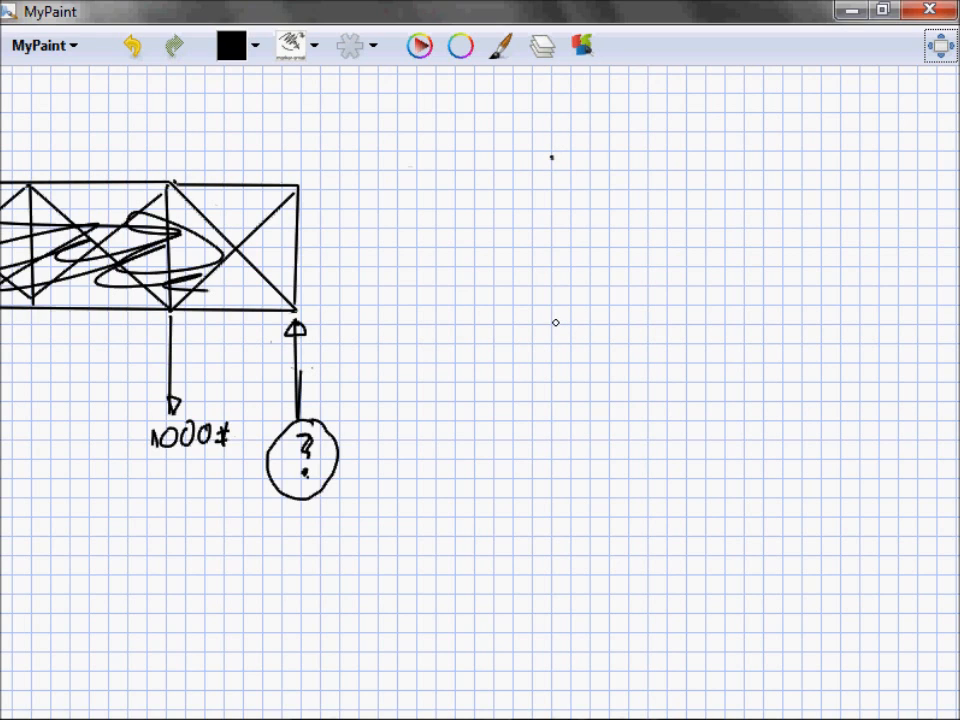
mouse_move(552, 392)
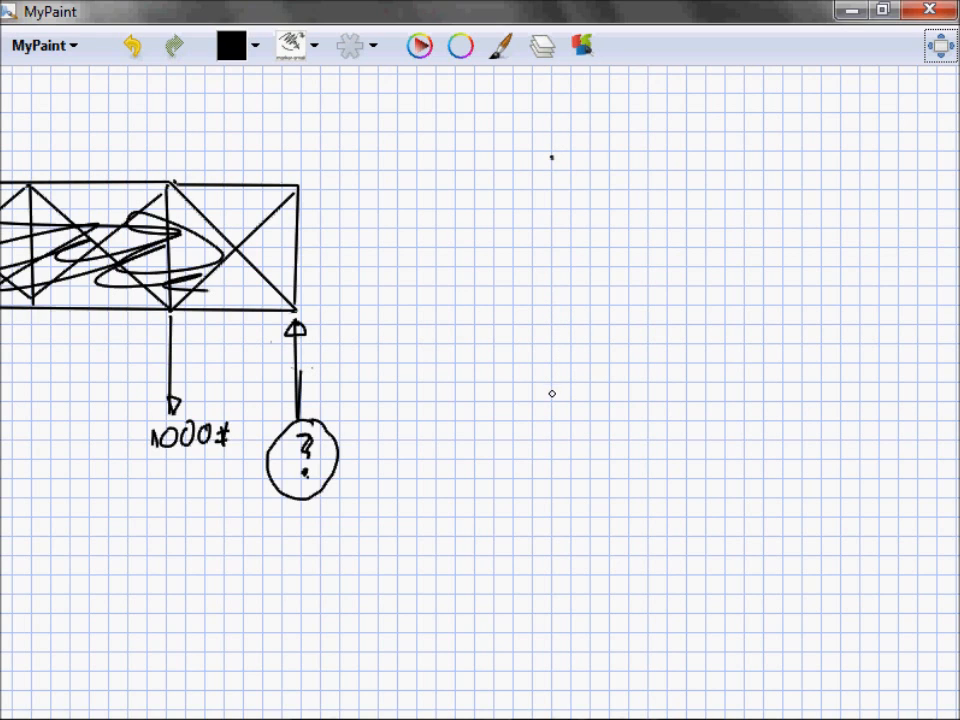
Step: Sketch a triangular truss with wall supports at its left end and a downward load arrow
drag(552, 400, 918, 400)
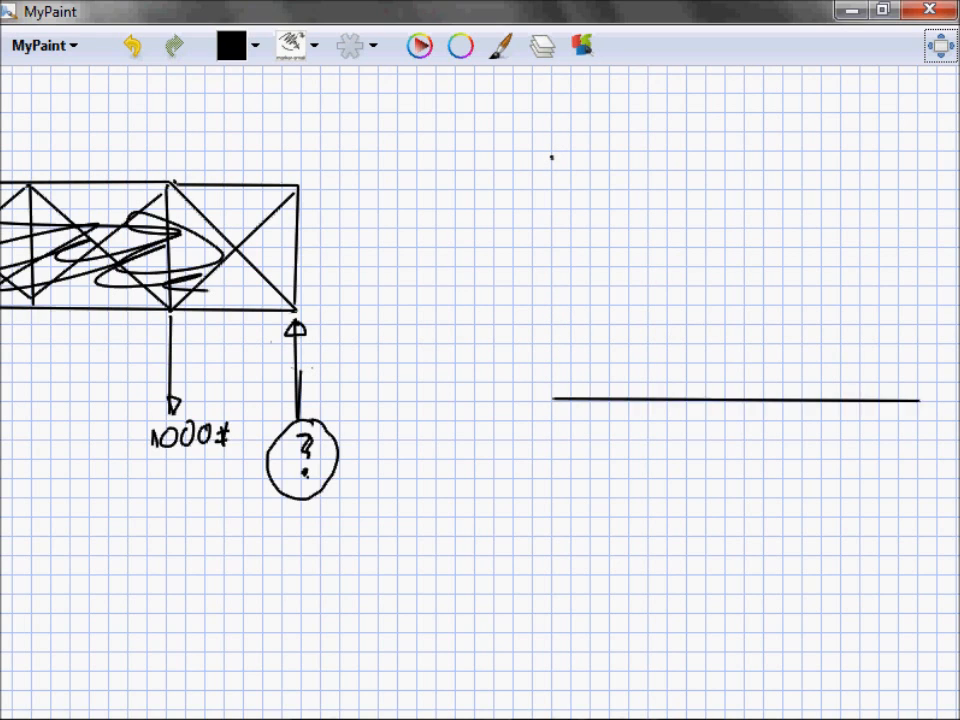
drag(550, 156, 918, 404)
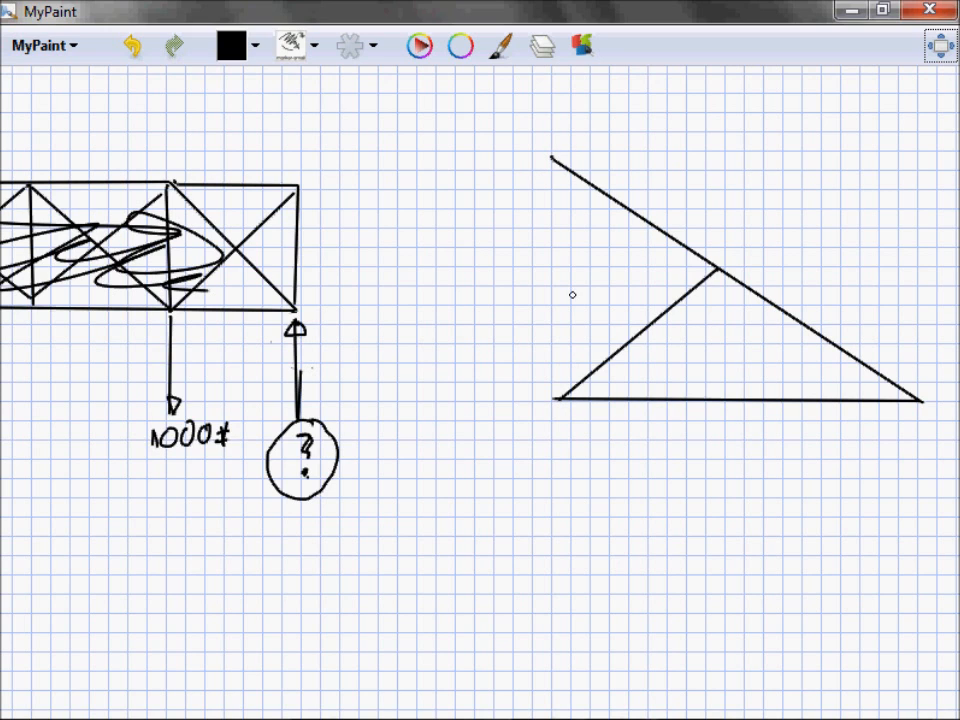
mouse_move(524, 144)
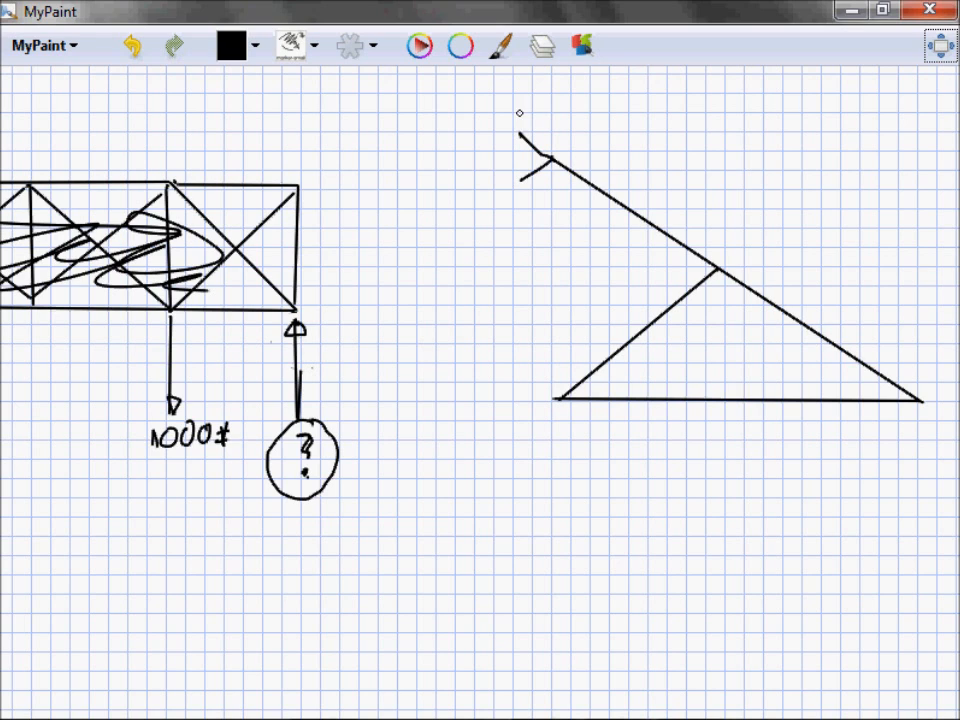
drag(520, 112, 540, 176)
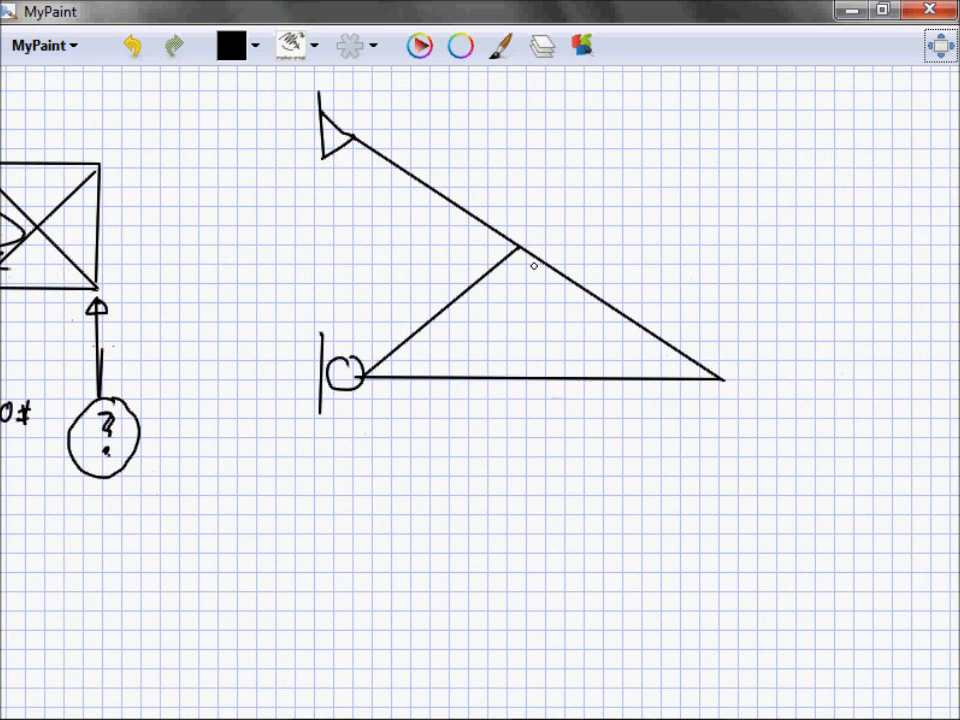
drag(520, 260, 524, 384)
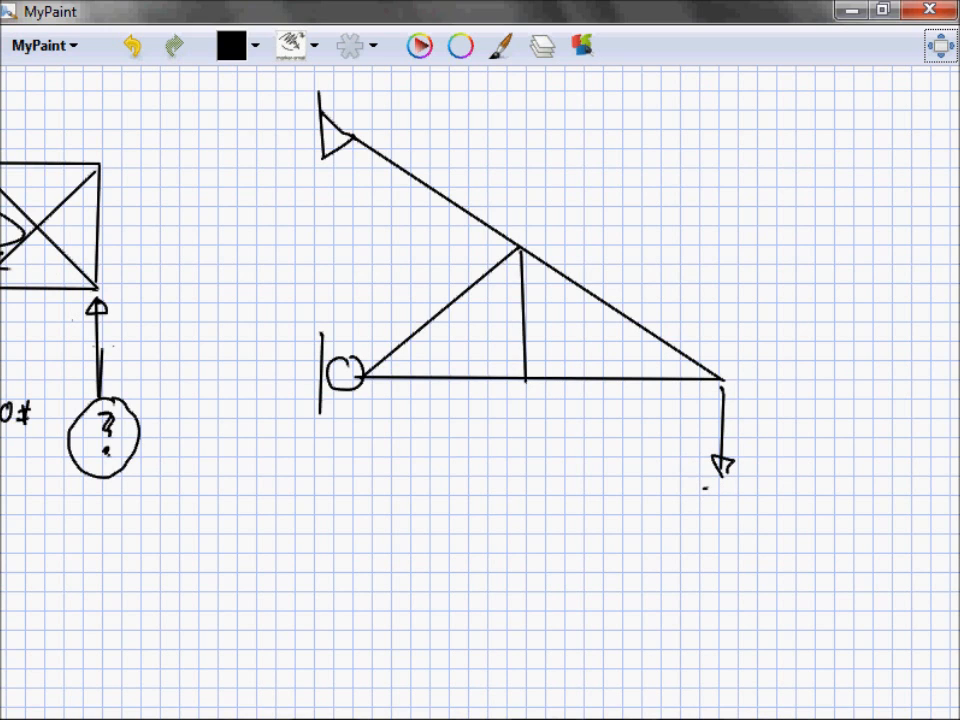
Step: Label the load 1000#, add a leftward reaction with a circled '?', then cross the drawing out
drag(700, 496, 796, 500)
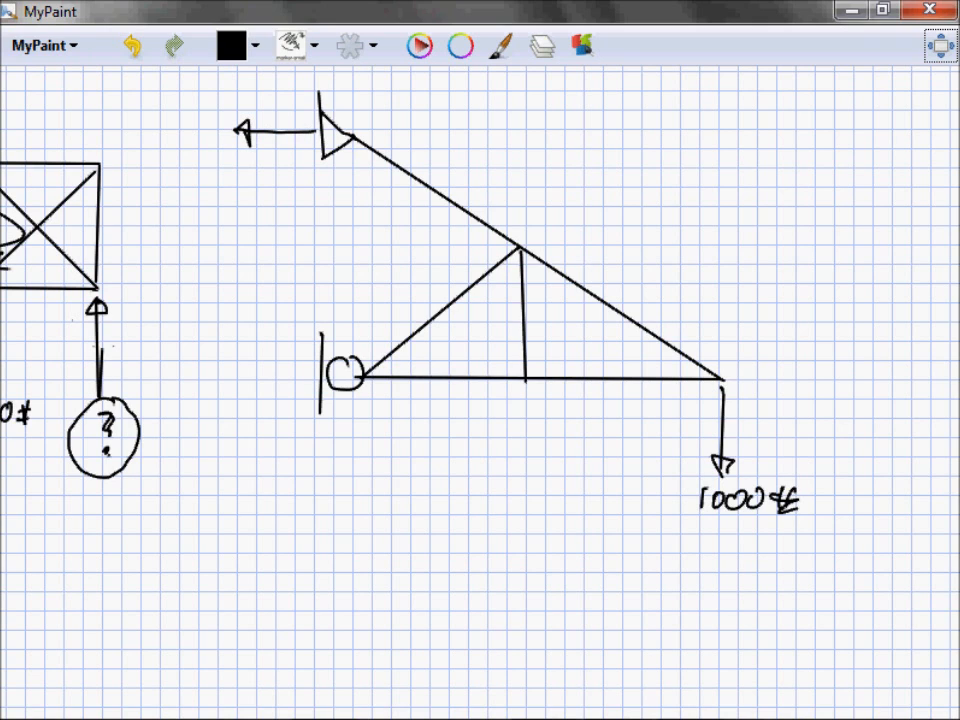
drag(196, 114, 210, 156)
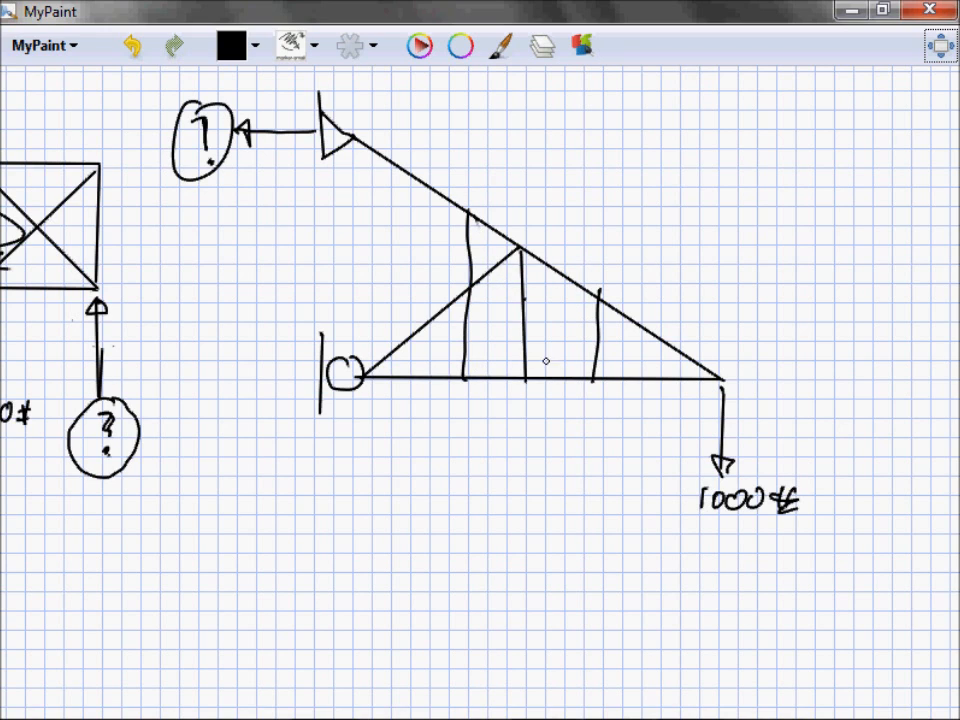
drag(364, 160, 420, 216)
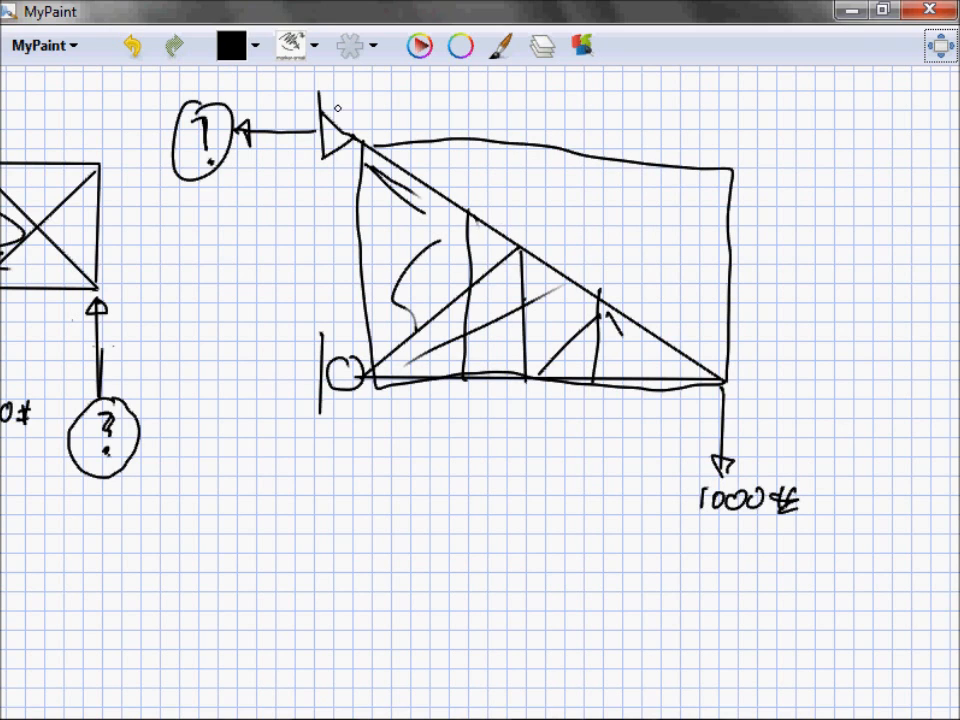
mouse_move(348, 240)
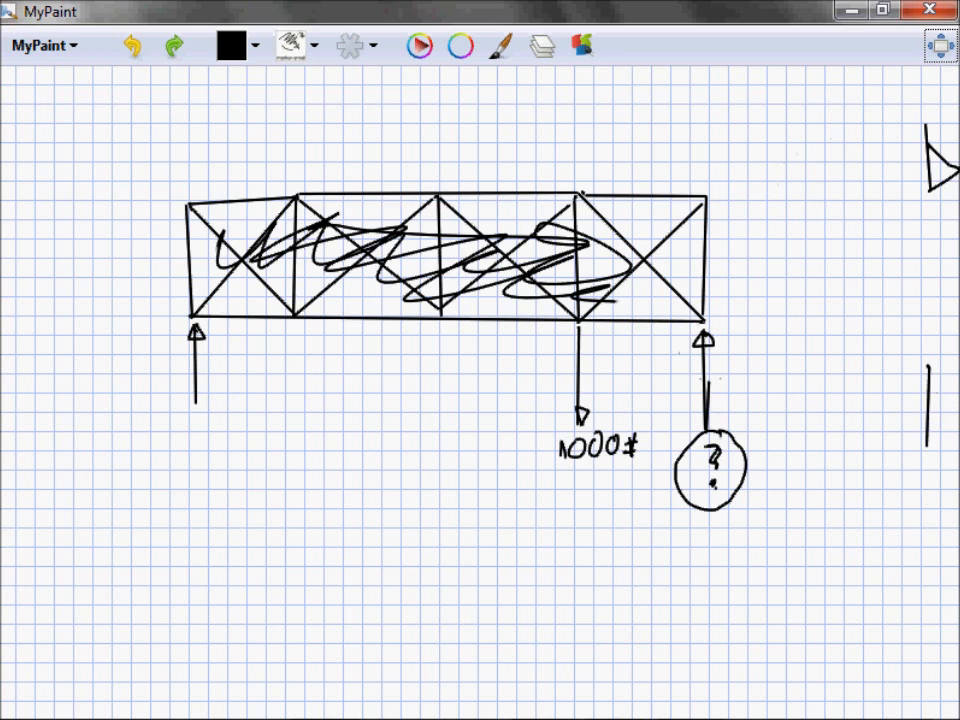
Step: Draw a trapezoidal truss outline below with its middle vertical and diagonal members
scroll(down, 3)
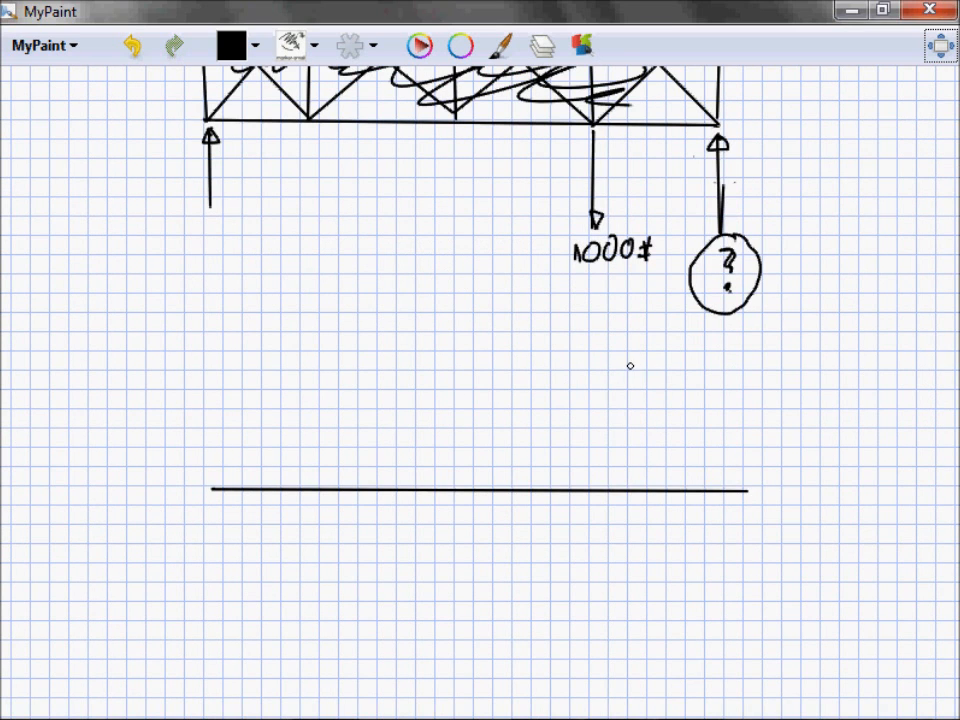
drag(324, 352, 750, 490)
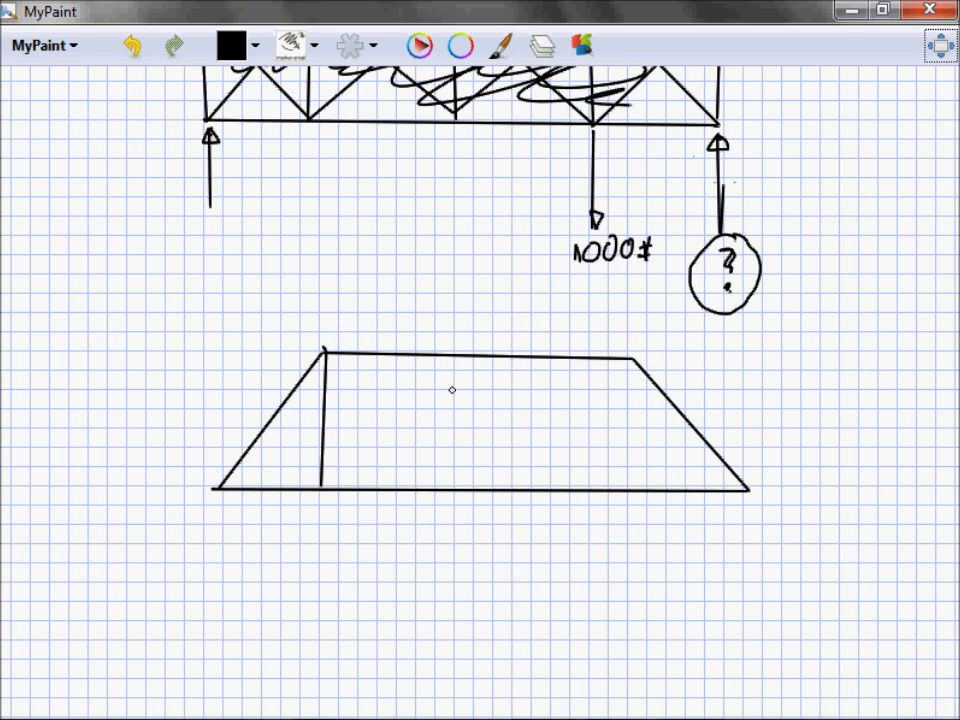
drag(470, 360, 470, 490)
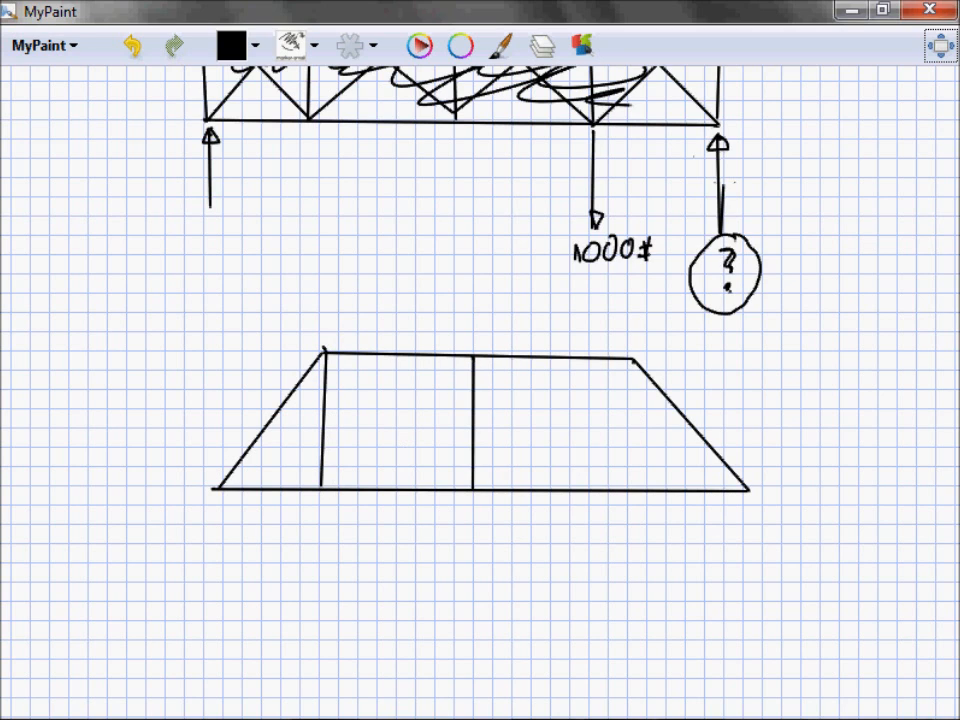
drag(636, 360, 636, 490)
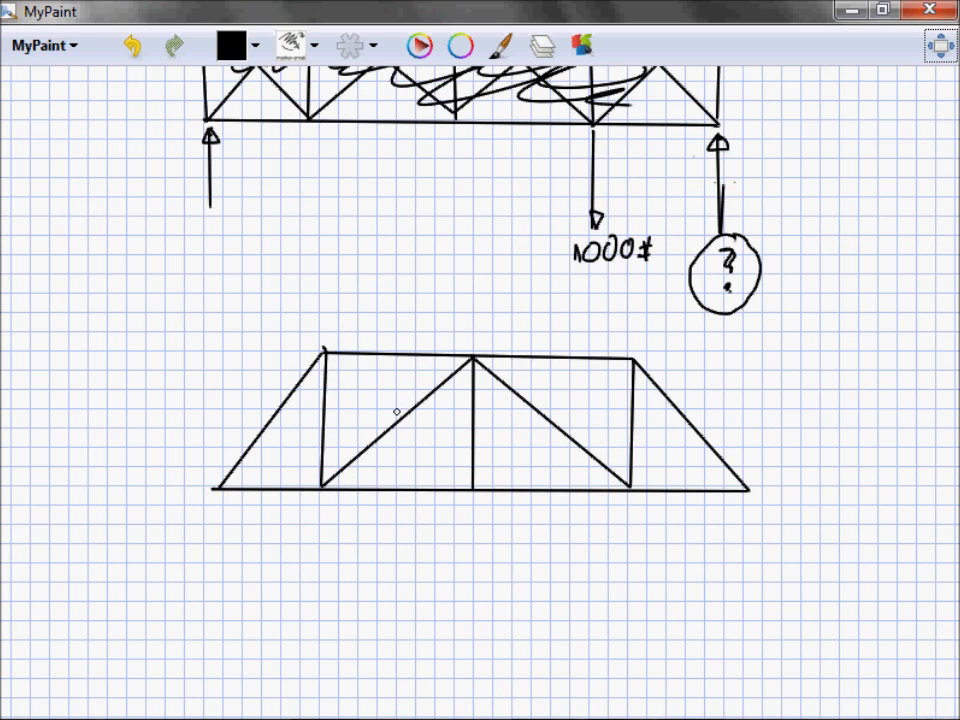
mouse_move(256, 420)
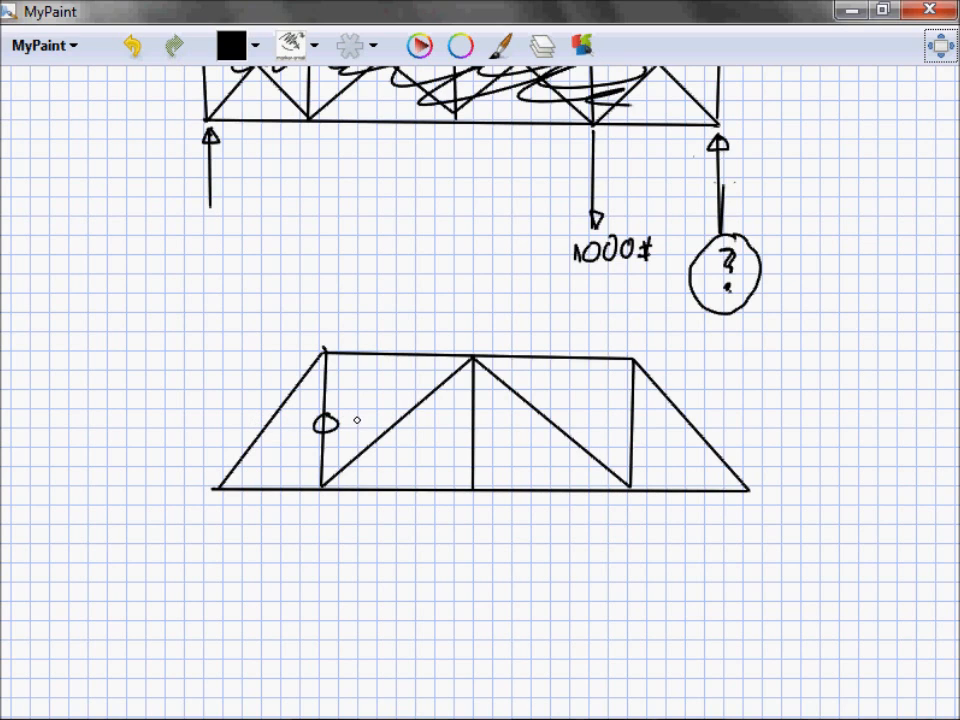
Step: Draw support marks and an upward reaction arrow at the lower-left joint
drag(320, 490, 318, 560)
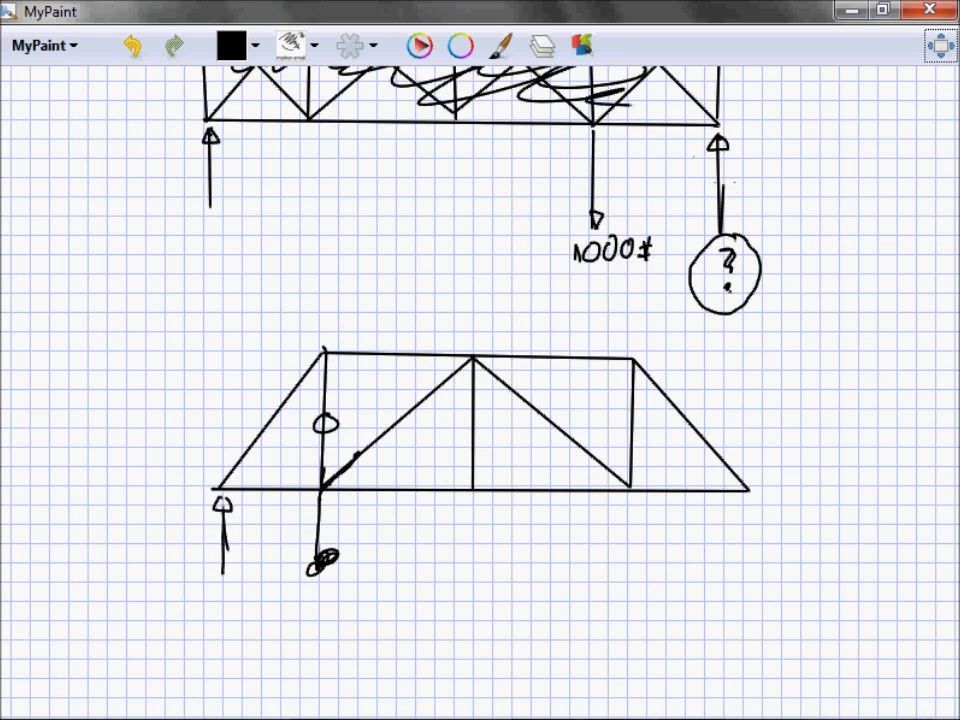
drag(320, 480, 324, 496)
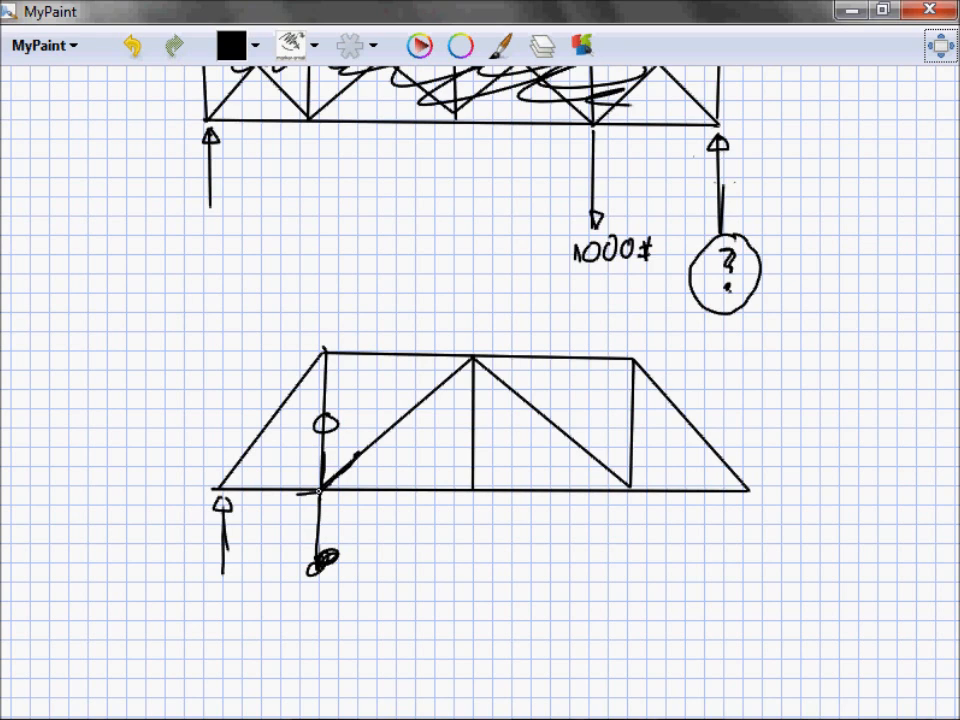